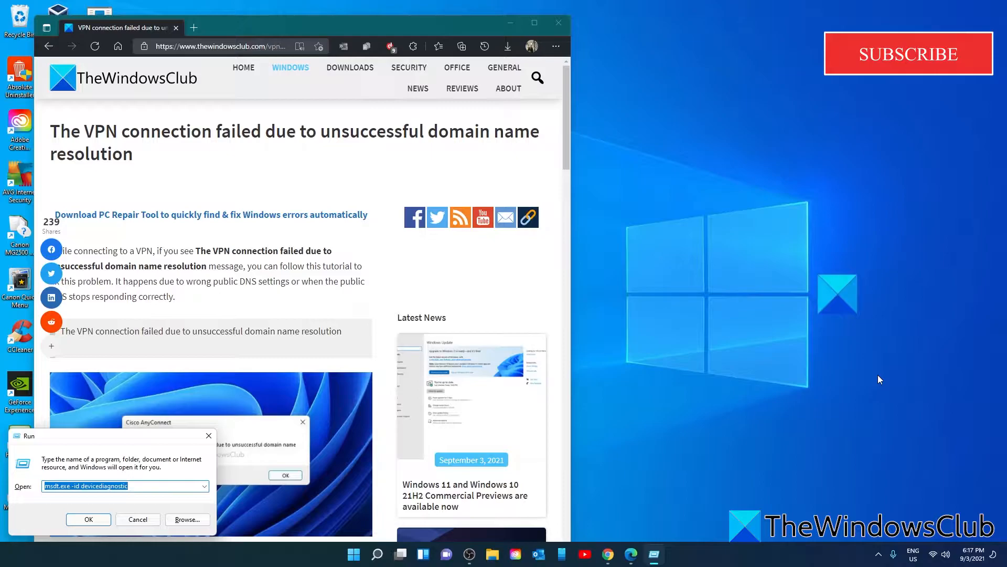
# - Launch Network Connections from the Run dialog with ncpa.cpl
pyautogui.write('ncpa.cpl')
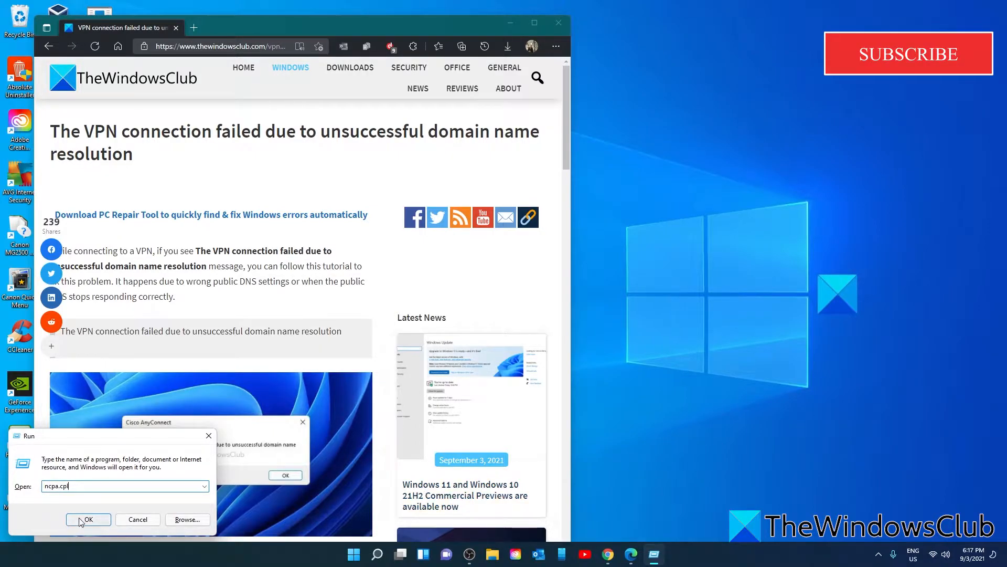
pyautogui.click(88, 520)
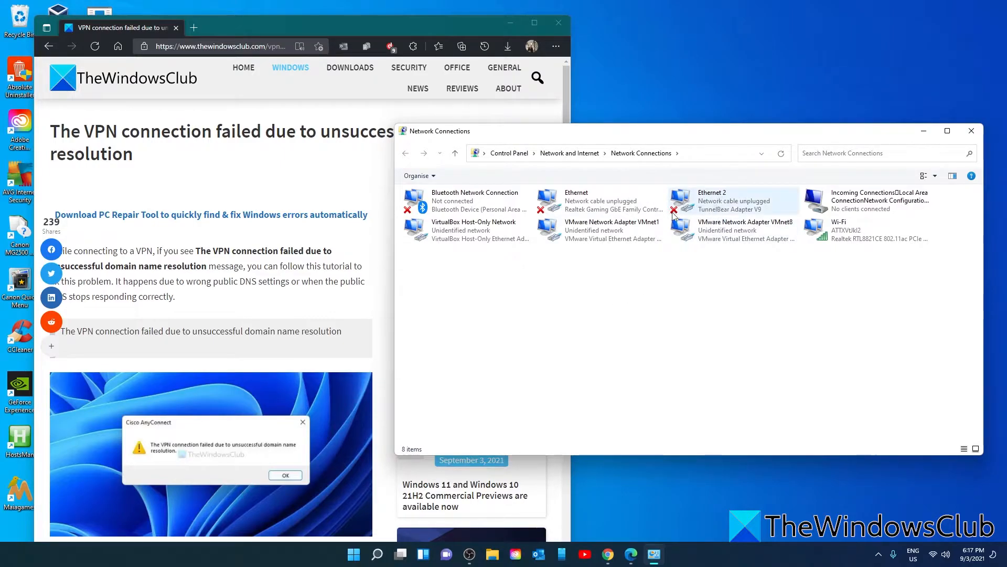
pyautogui.moveTo(879, 206)
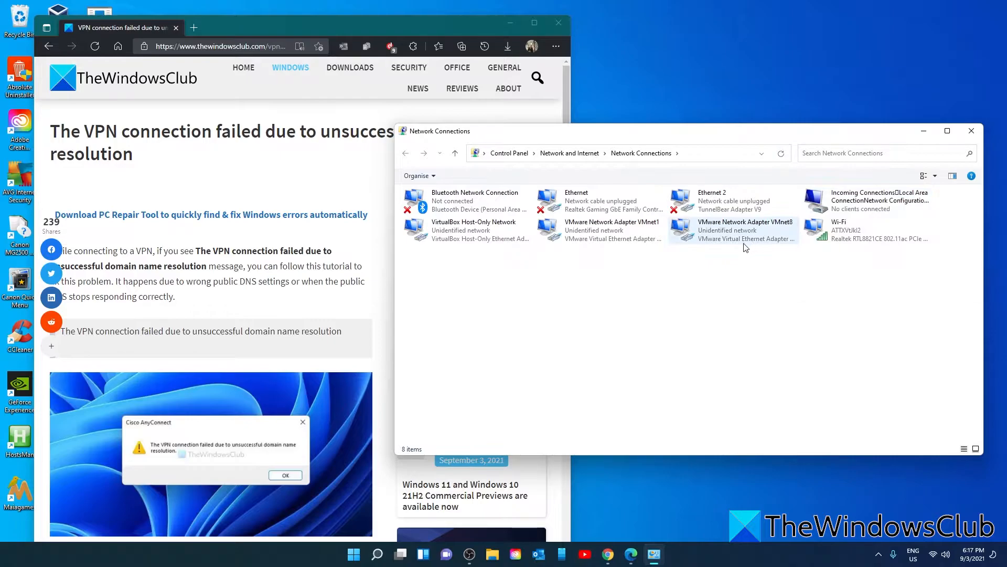
# - Bring up the context menu for the VMware Network Adapter VMnet8 connection
pyautogui.rightClick(733, 230)
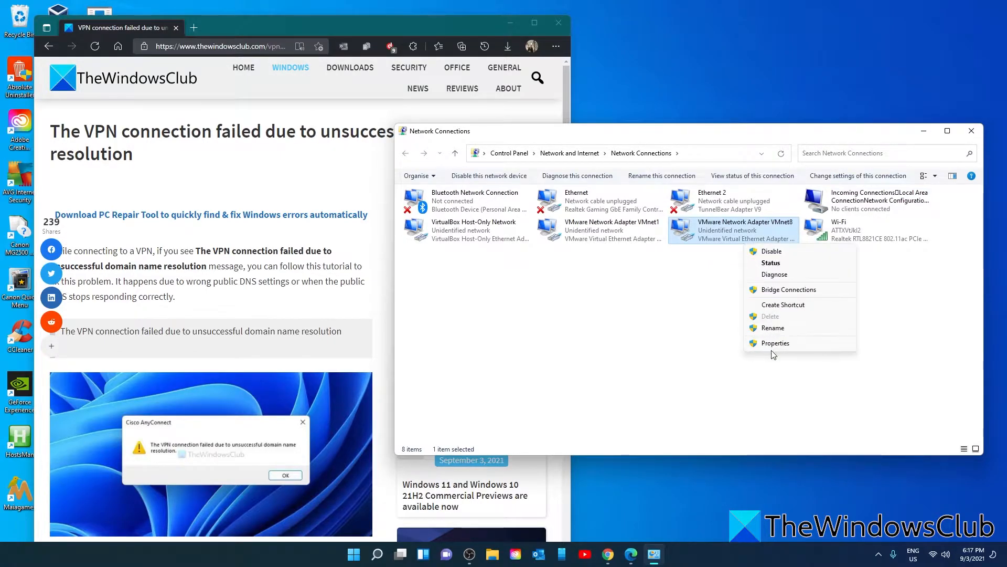
pyautogui.click(775, 342)
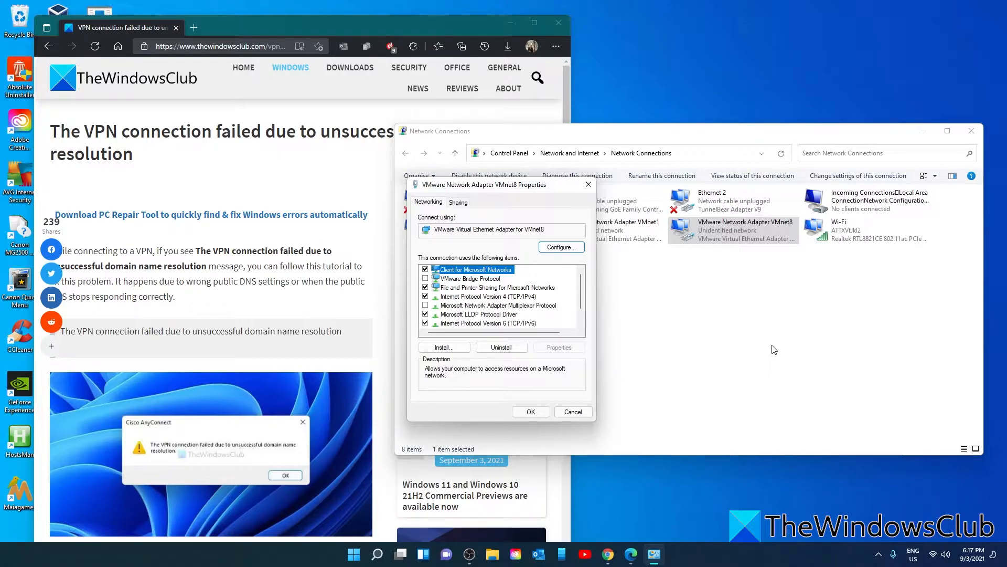
pyautogui.moveTo(453, 302)
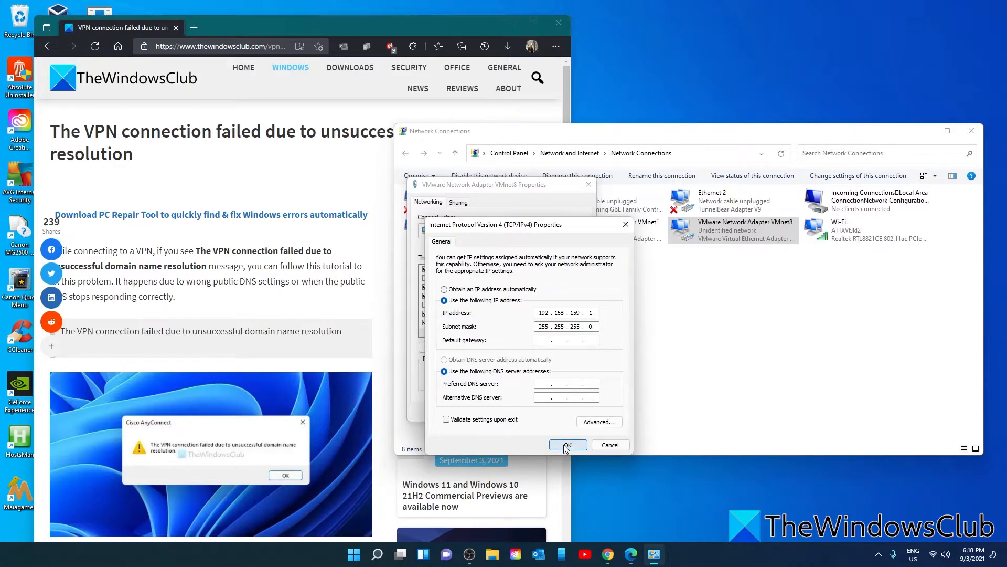
pyautogui.click(567, 445)
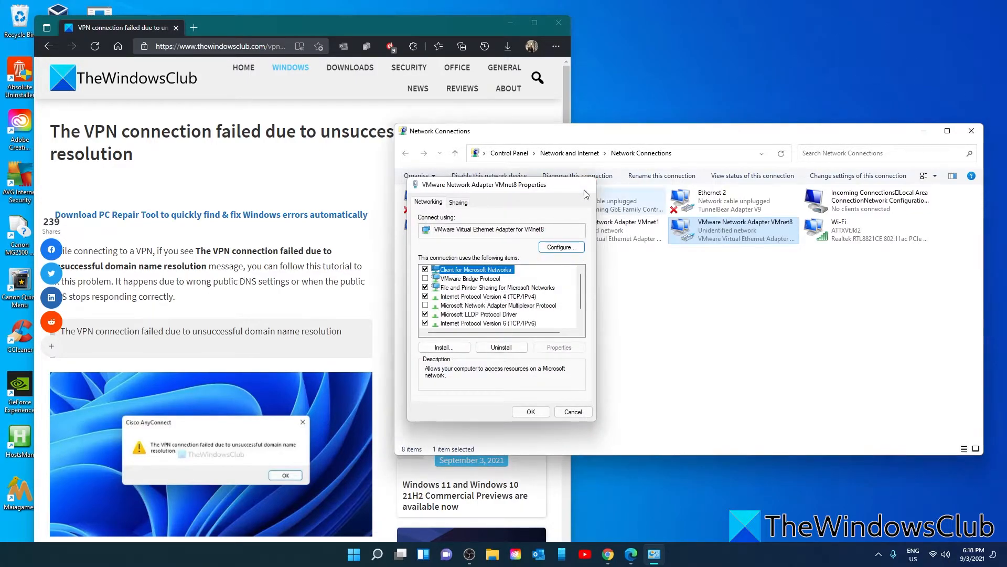
pyautogui.click(572, 411)
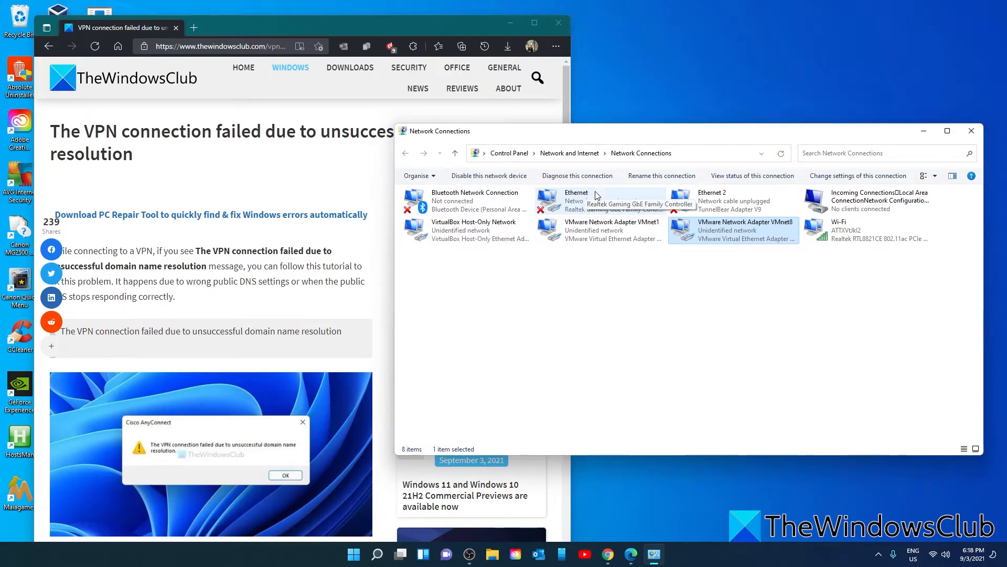
pyautogui.moveTo(682, 230)
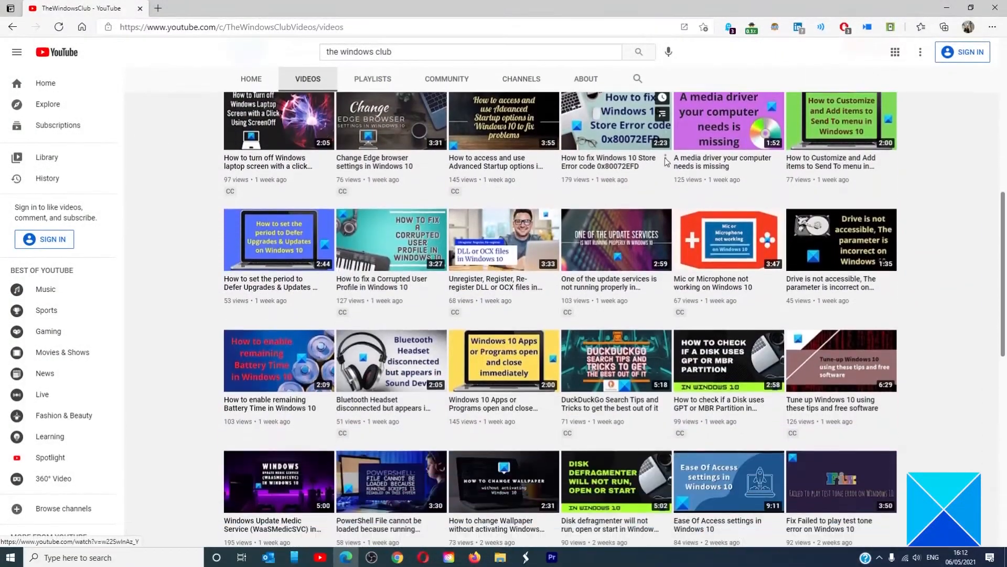
# - Scroll through TheWindowsClub YouTube channel's videos list
pyautogui.scroll(-3)
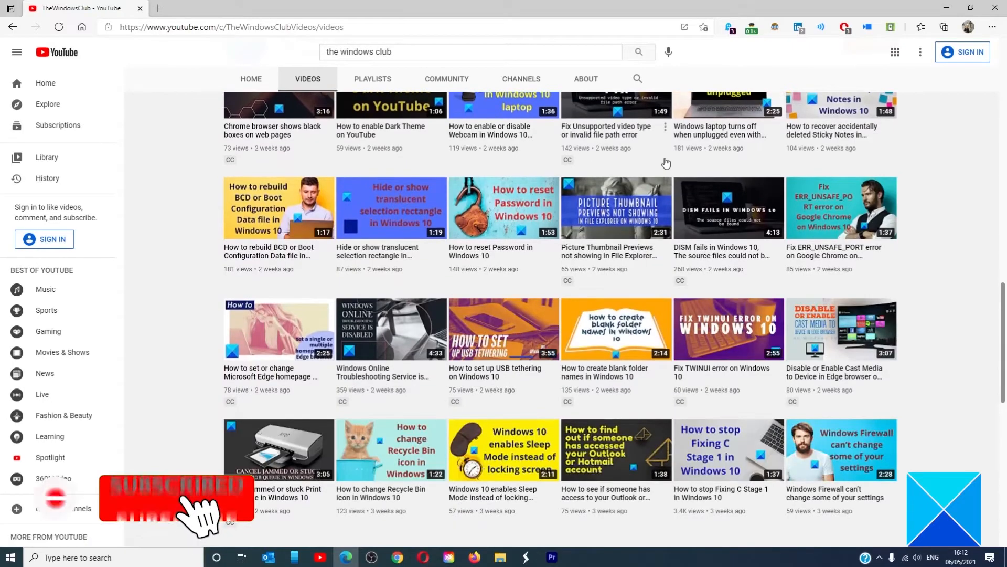